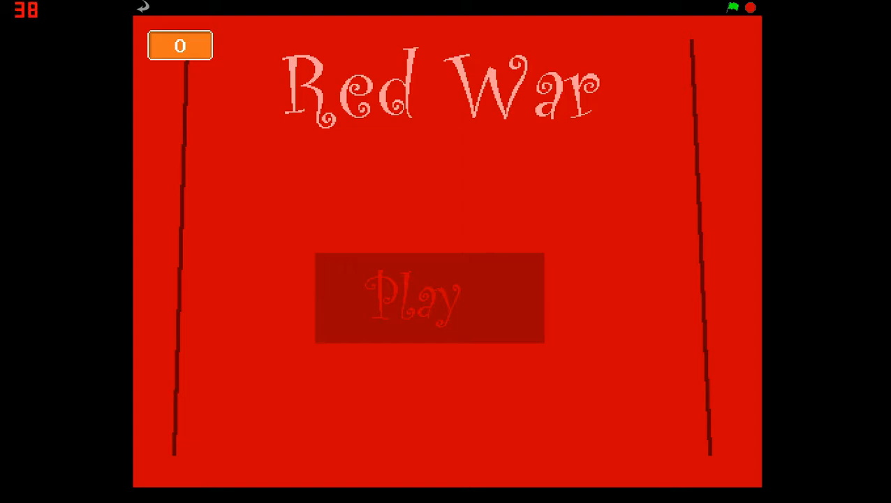
# Start The Truth level of Red War from the title screen via the level-select grid
pyautogui.click(429, 299)
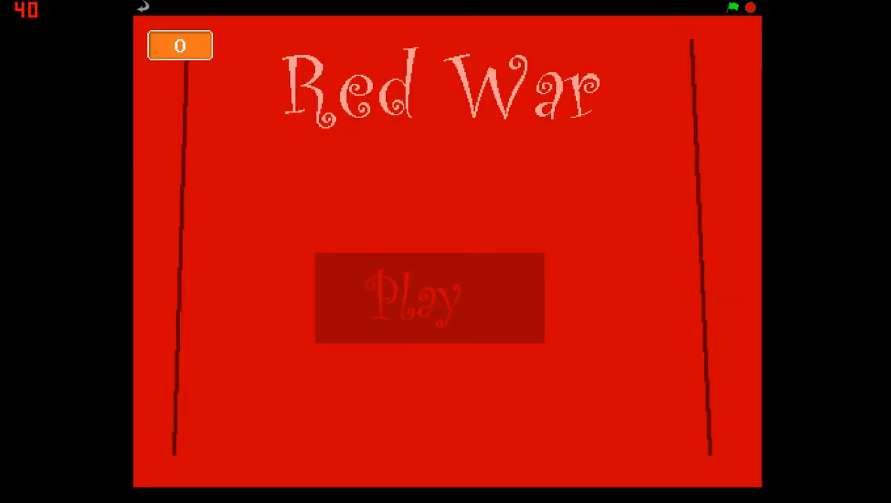
pyautogui.click(429, 296)
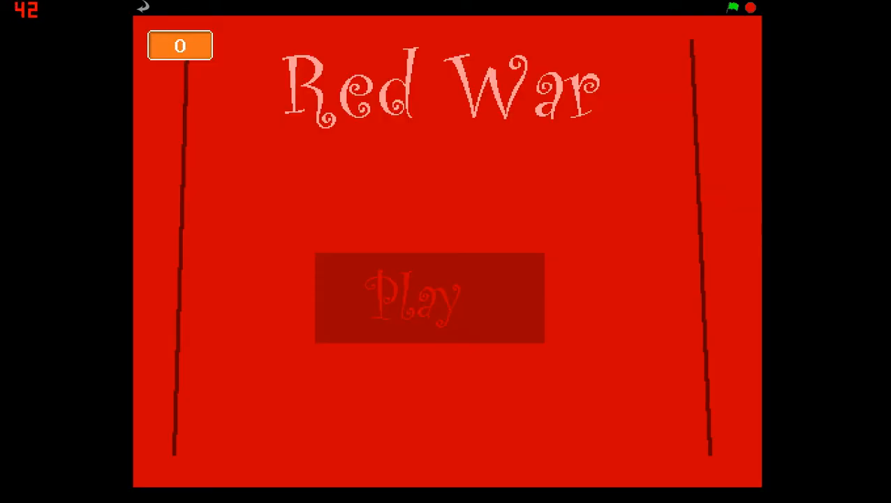
pyautogui.click(429, 299)
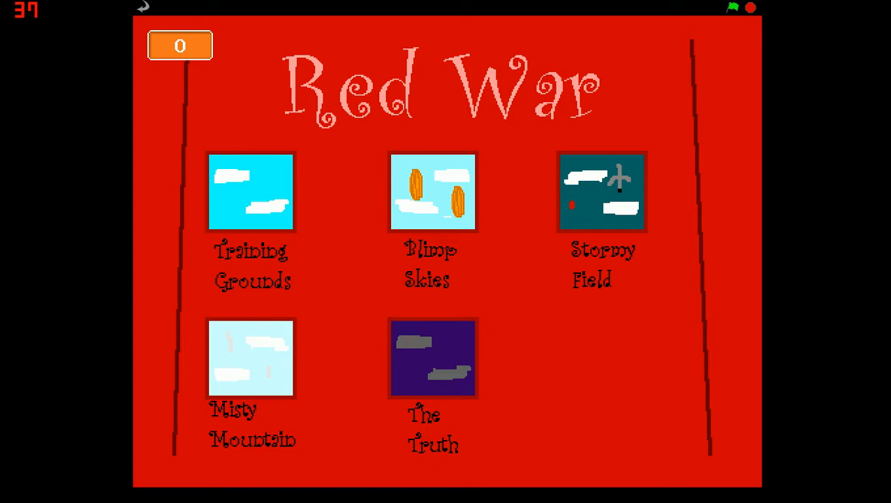
pyautogui.click(433, 358)
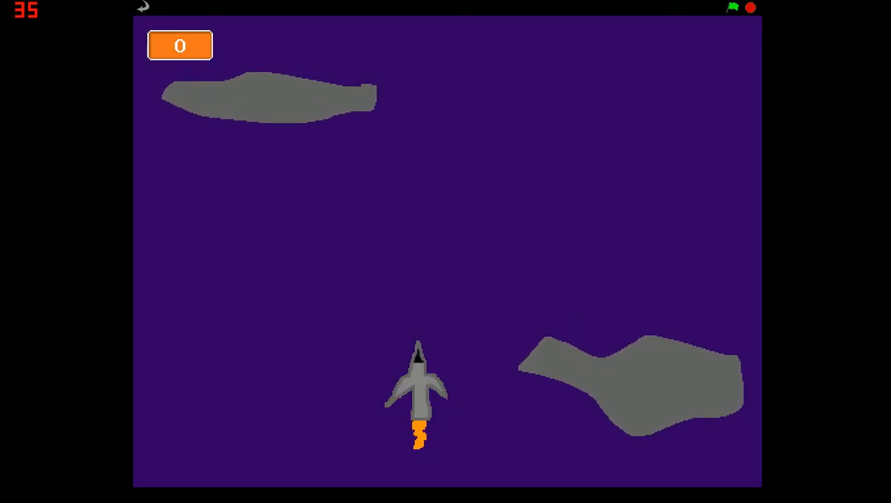